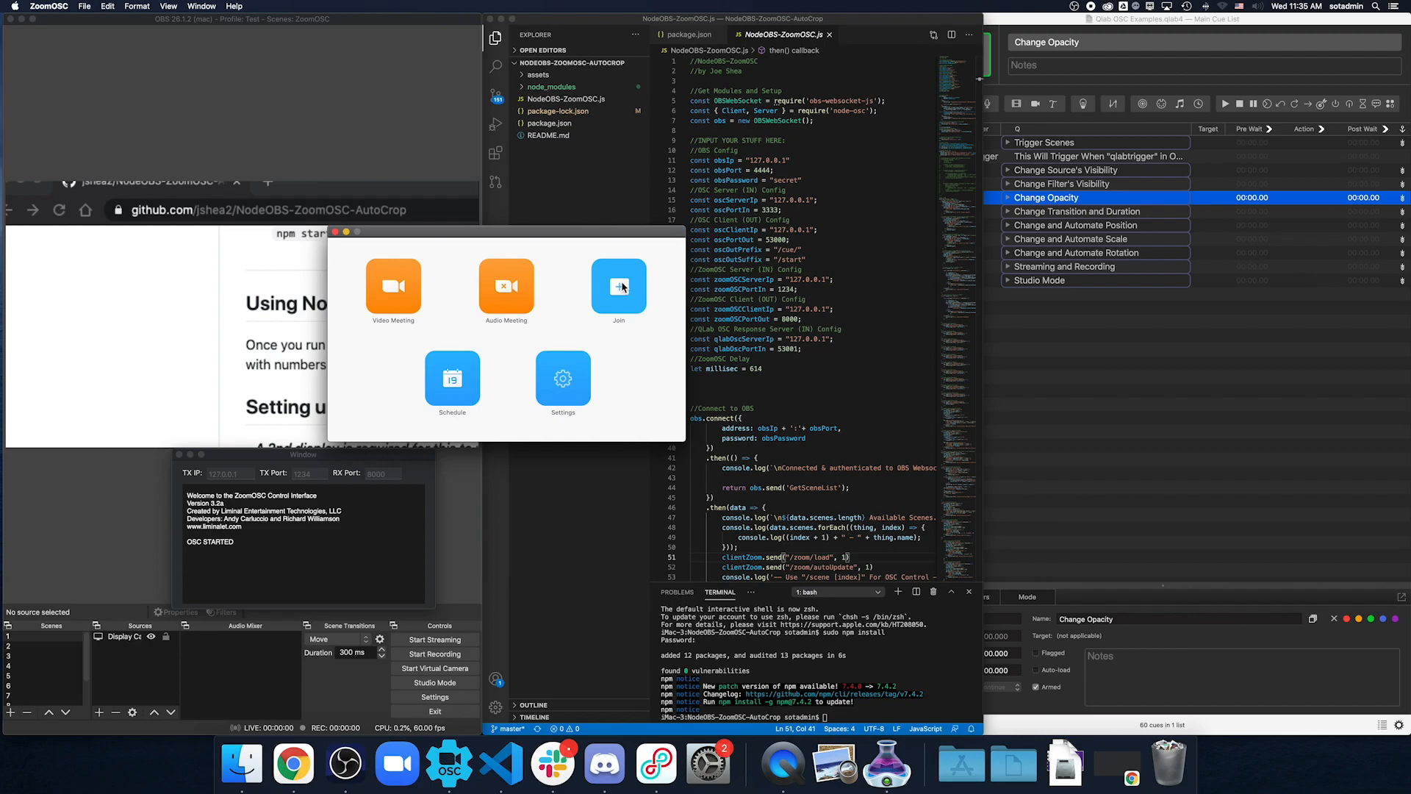
pyautogui.click(618, 286)
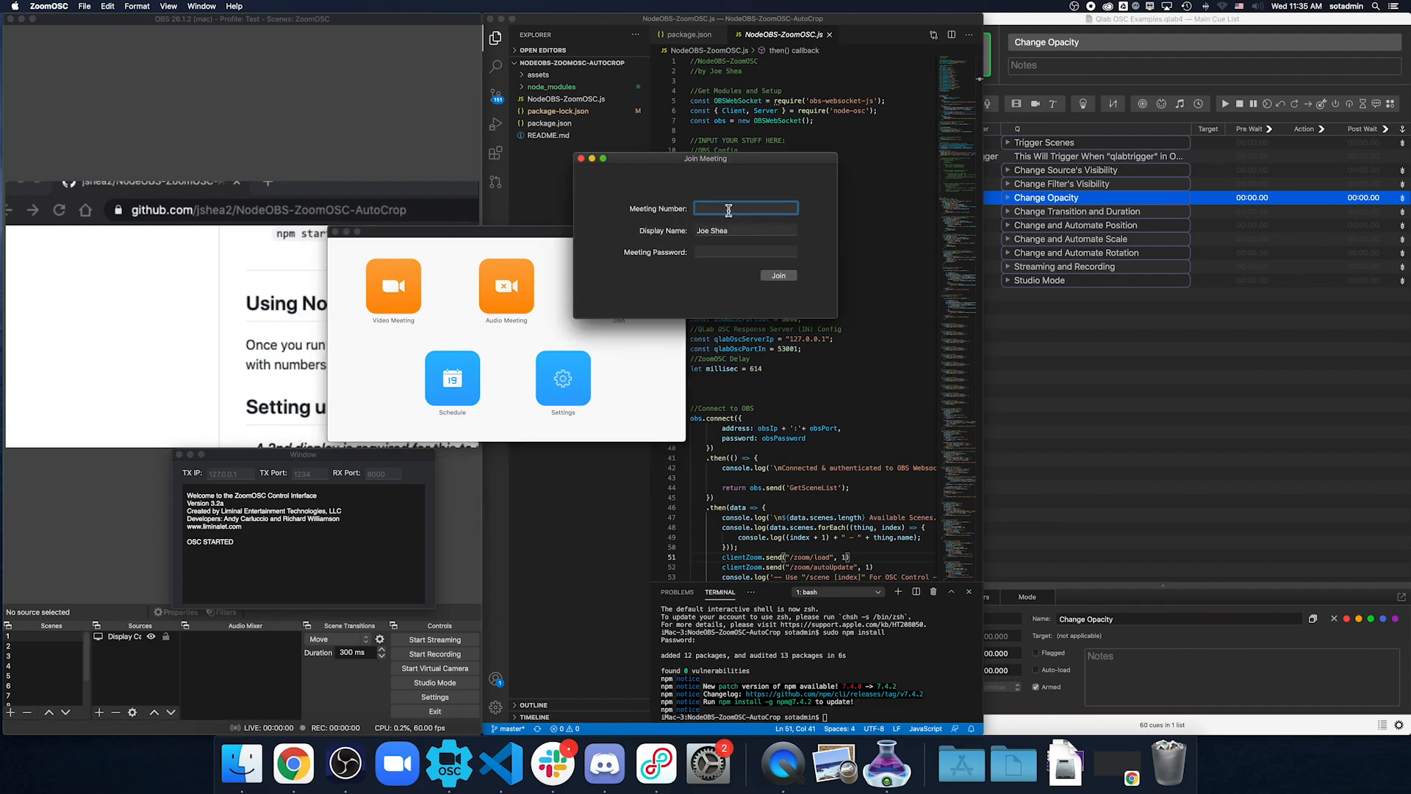
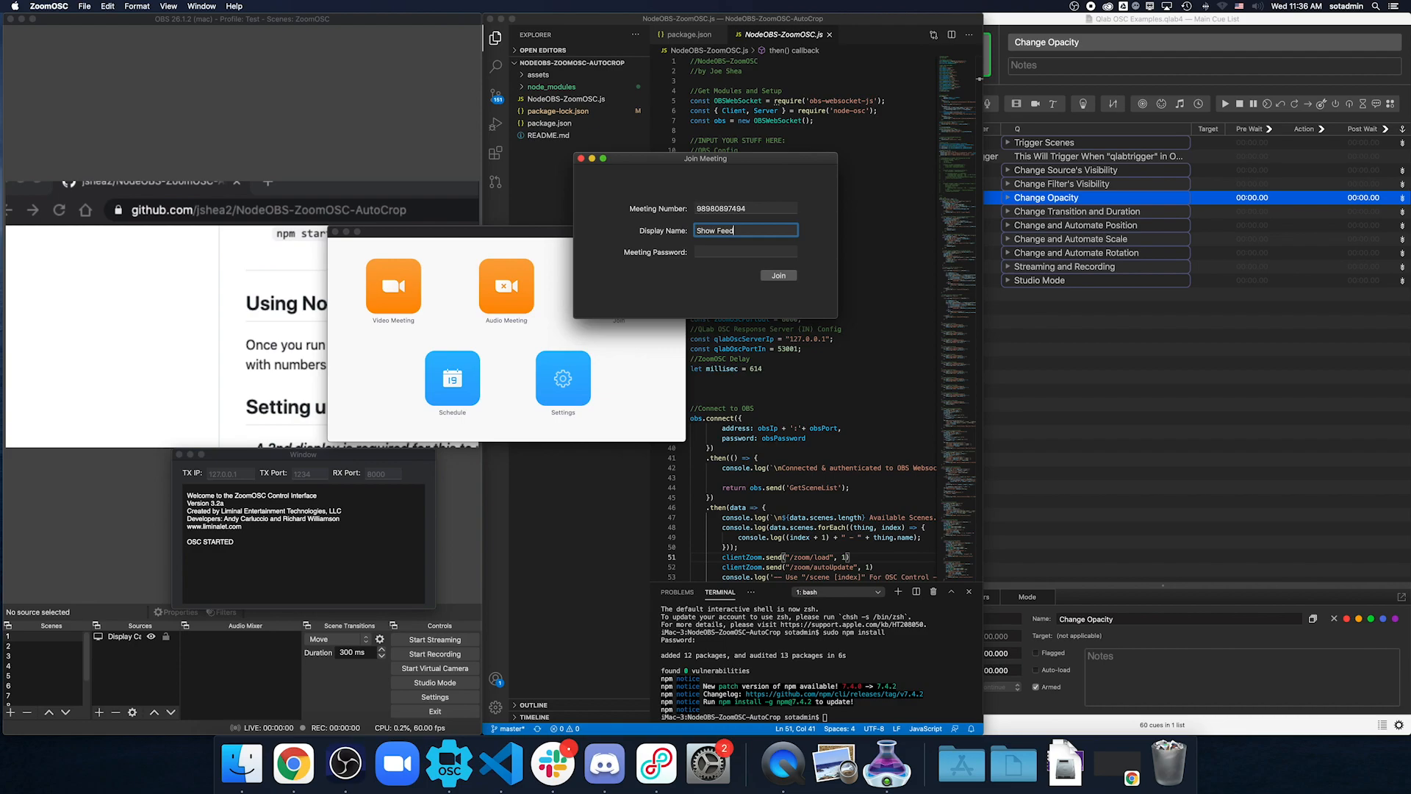
pyautogui.click(778, 276)
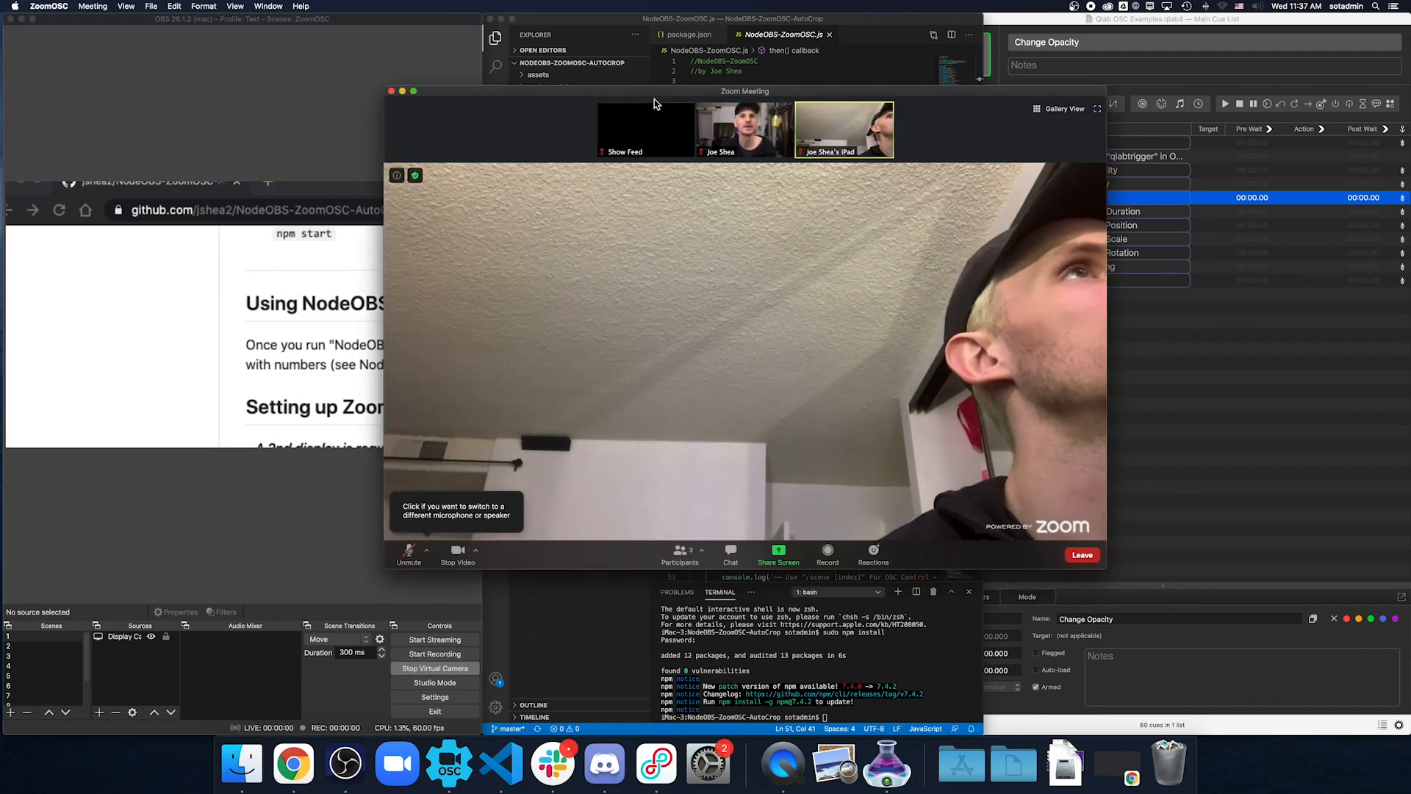
# Send OBS Virtual Camera as the Show Feed participant's video from the camera list.
pyautogui.click(476, 550)
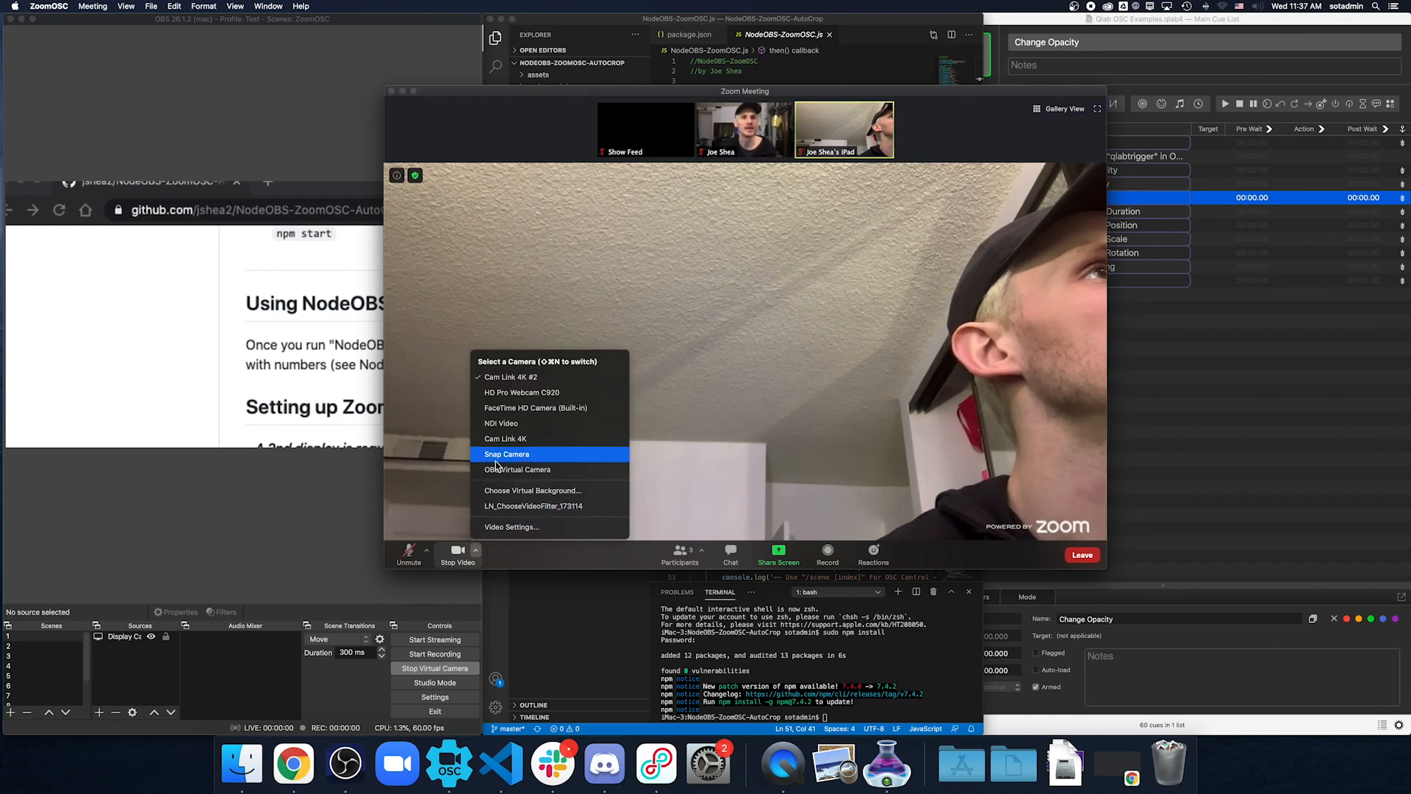
pyautogui.click(506, 454)
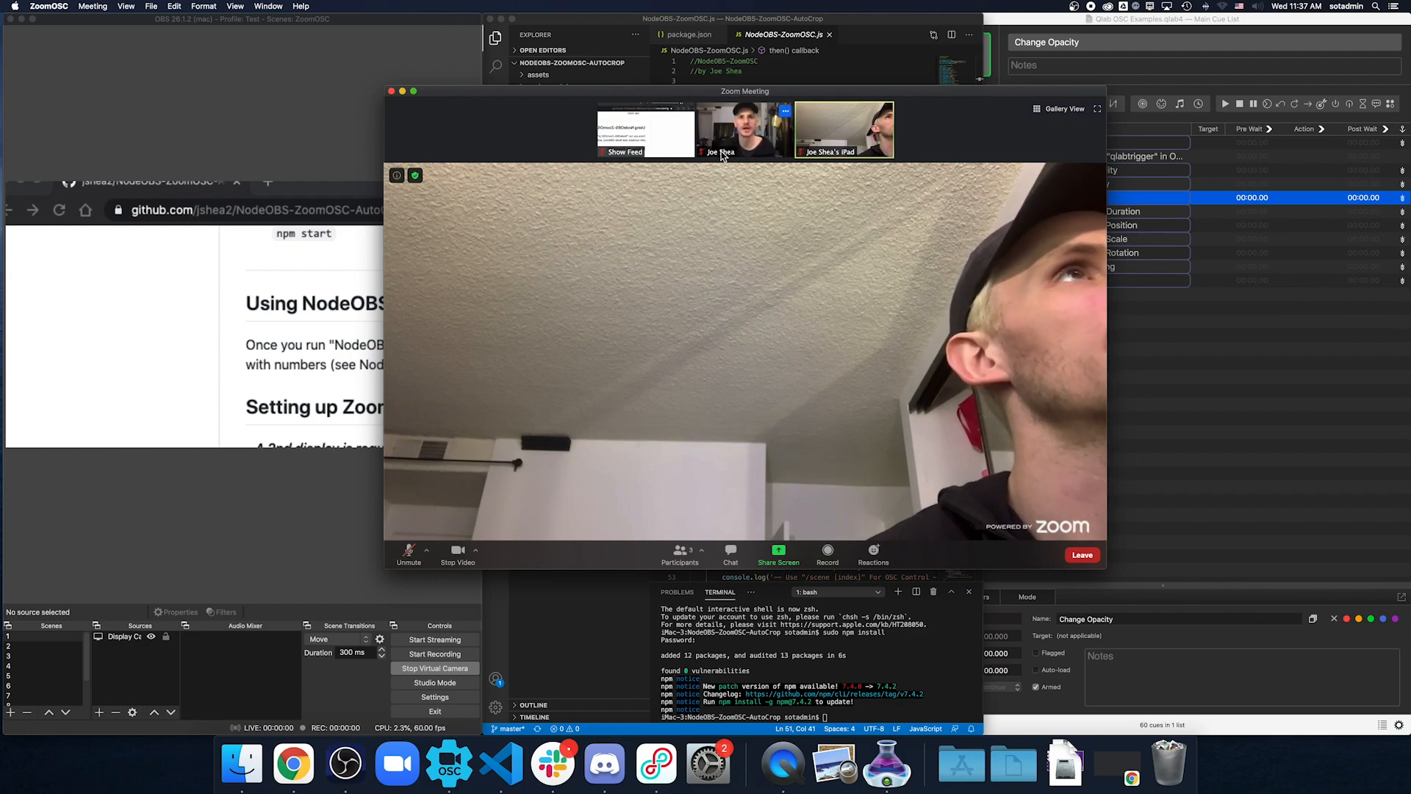
pyautogui.click(785, 111)
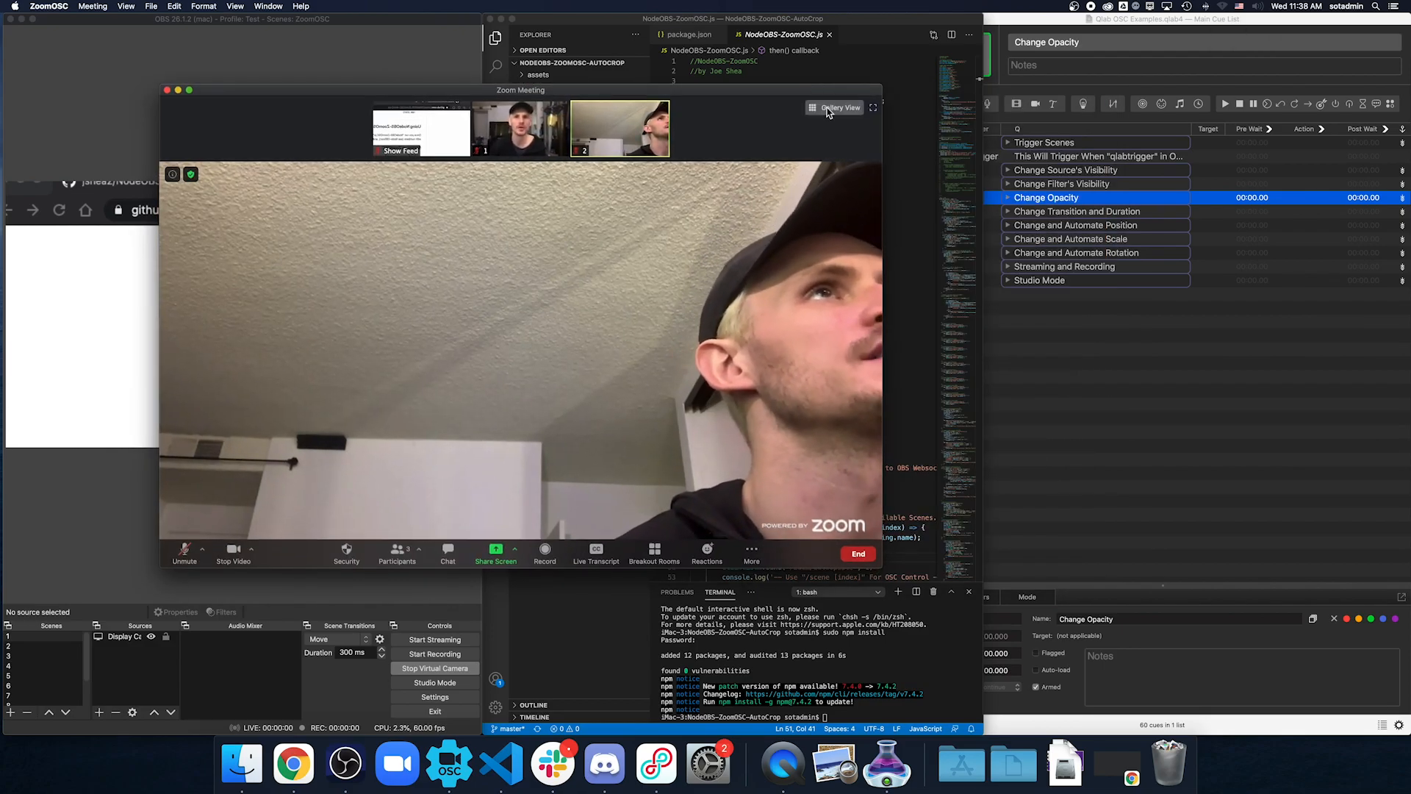
# Switch the meeting to gallery layout with the own self view hidden.
pyautogui.click(839, 108)
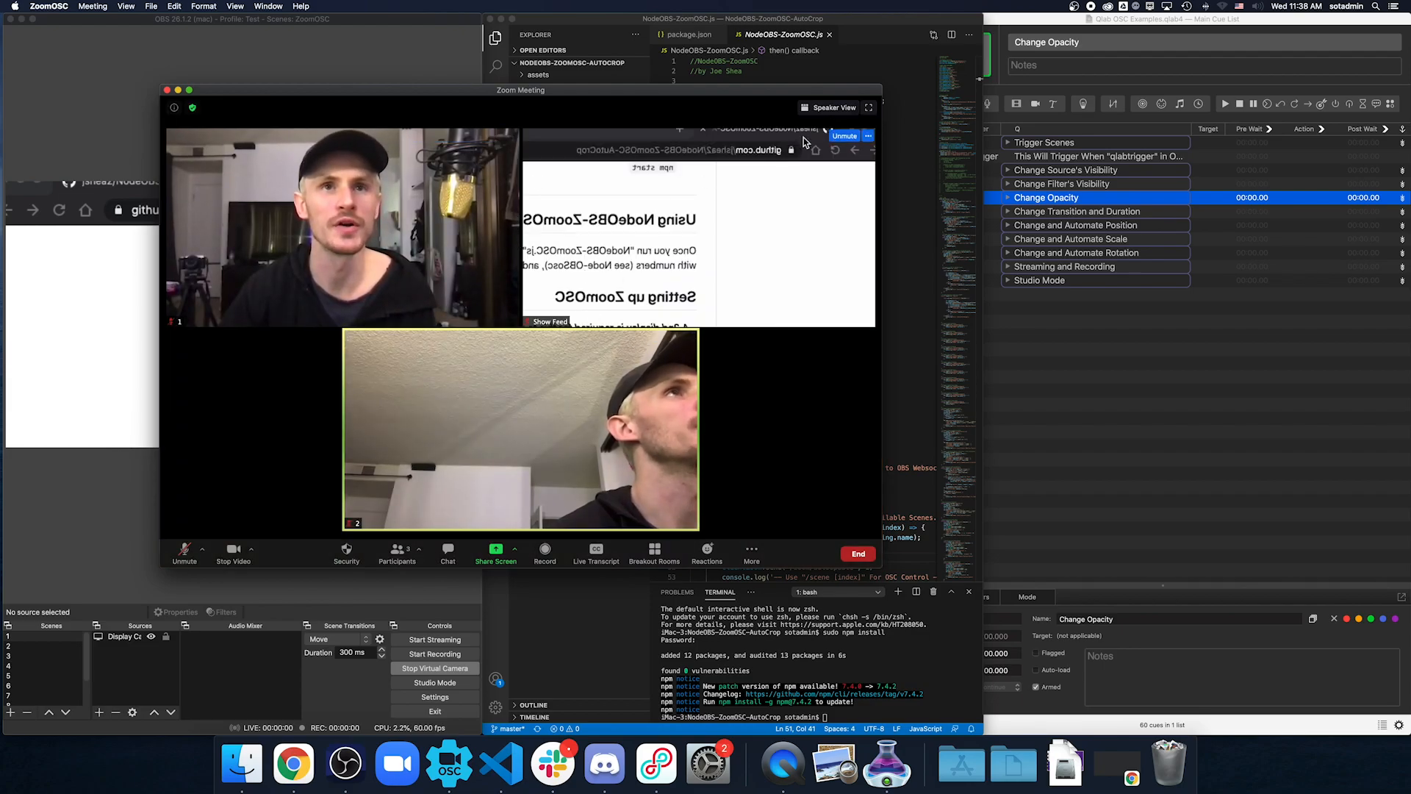
pyautogui.click(833, 107)
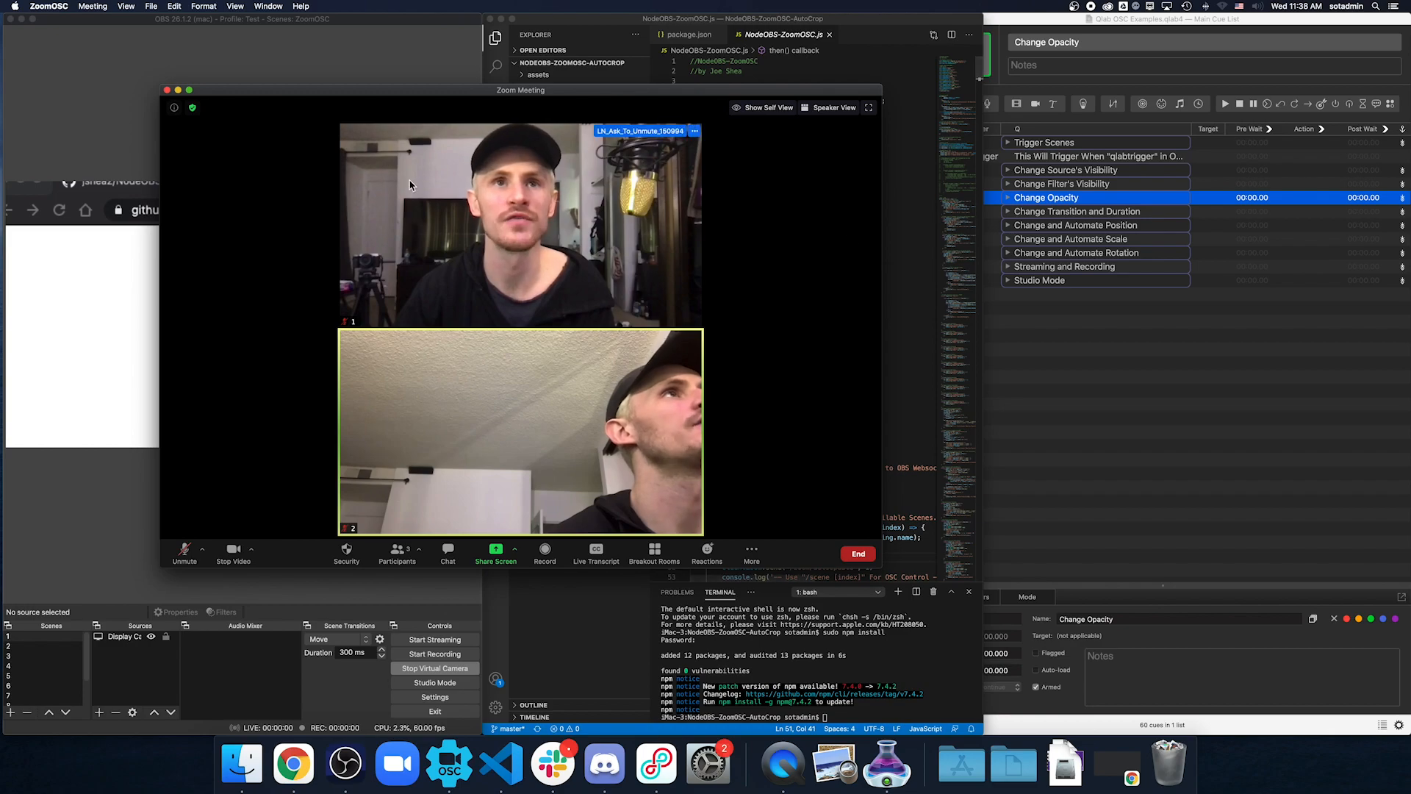
pyautogui.moveTo(520, 89); pyautogui.dragTo(557, 135)
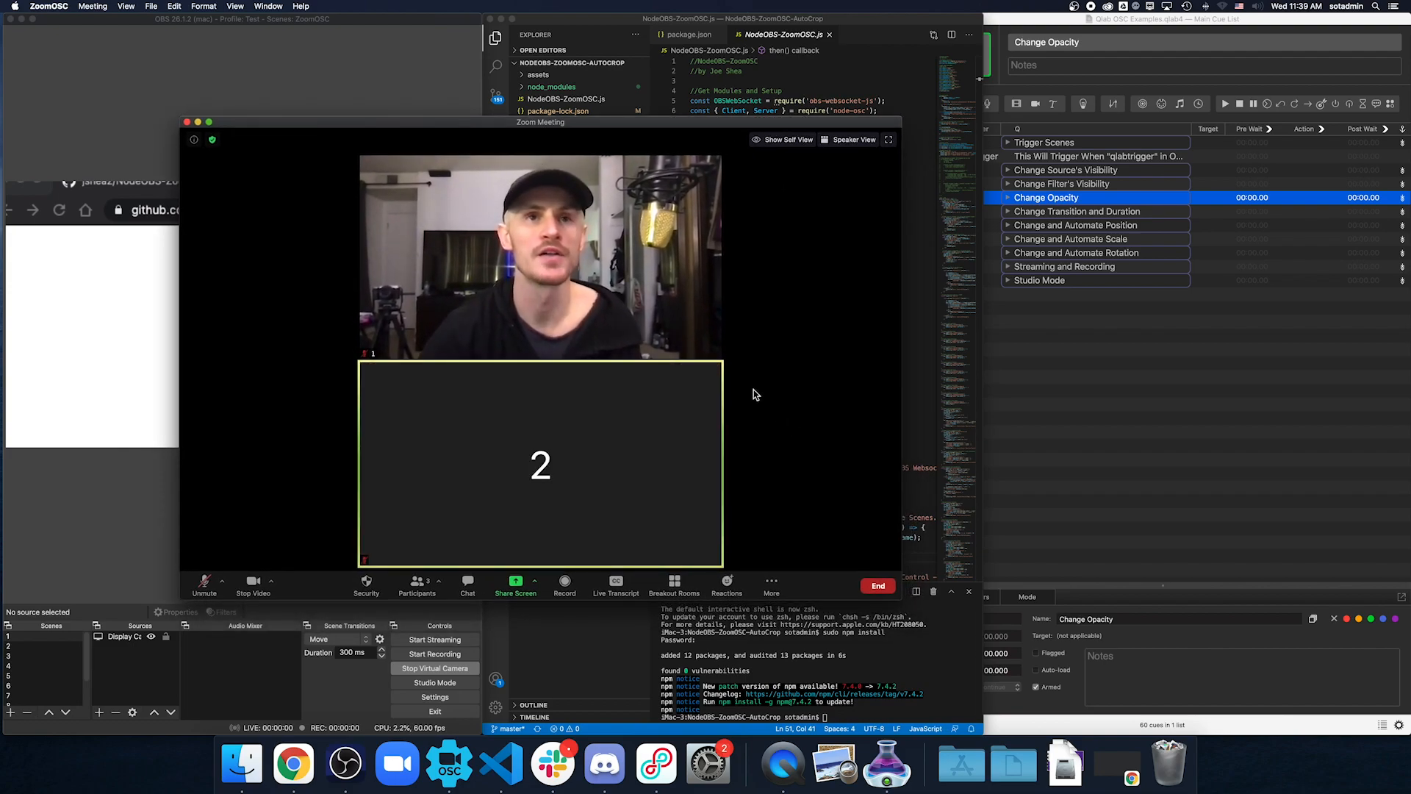
# Hide non-video participants via a tile's menu and reorder the gallery tiles.
pyautogui.click(713, 369)
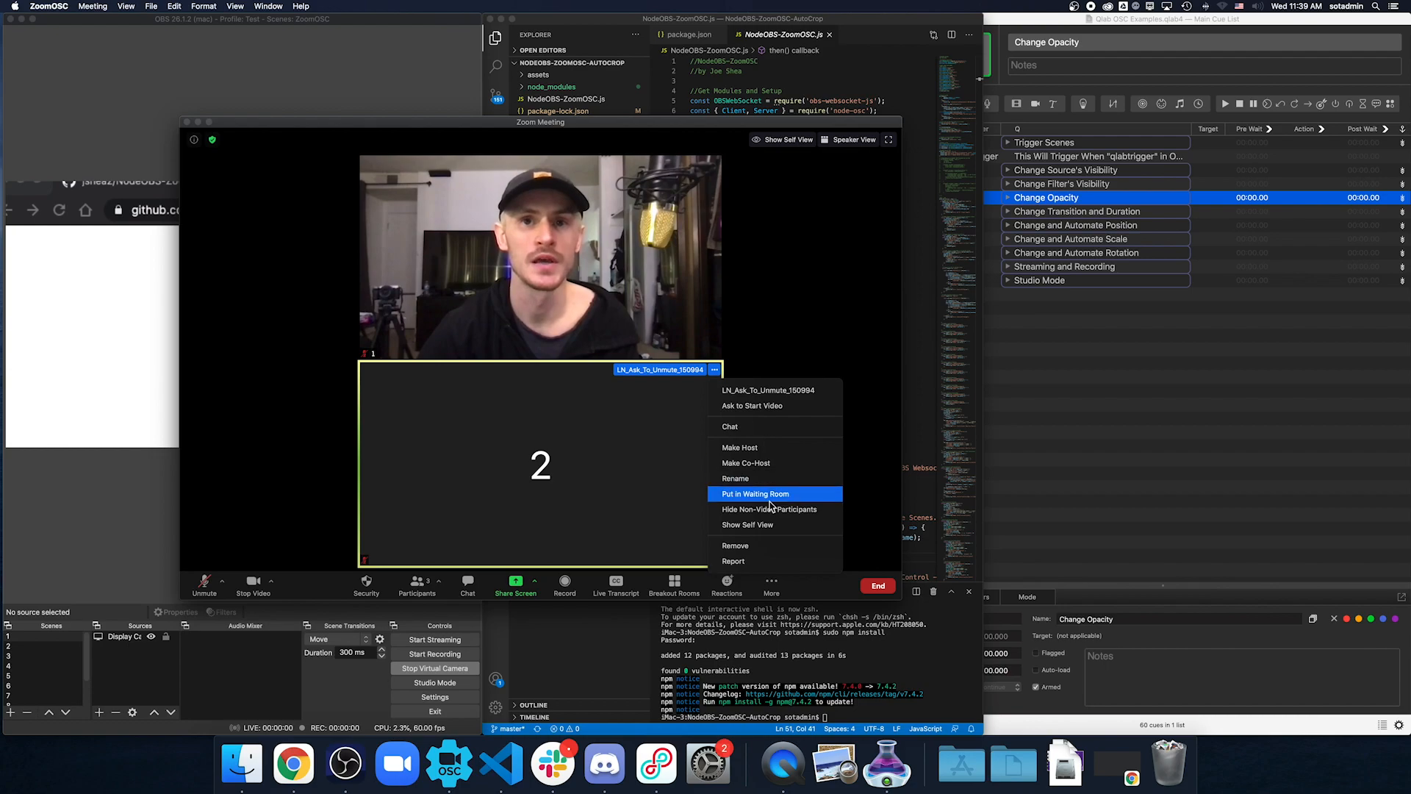
pyautogui.moveTo(765, 509)
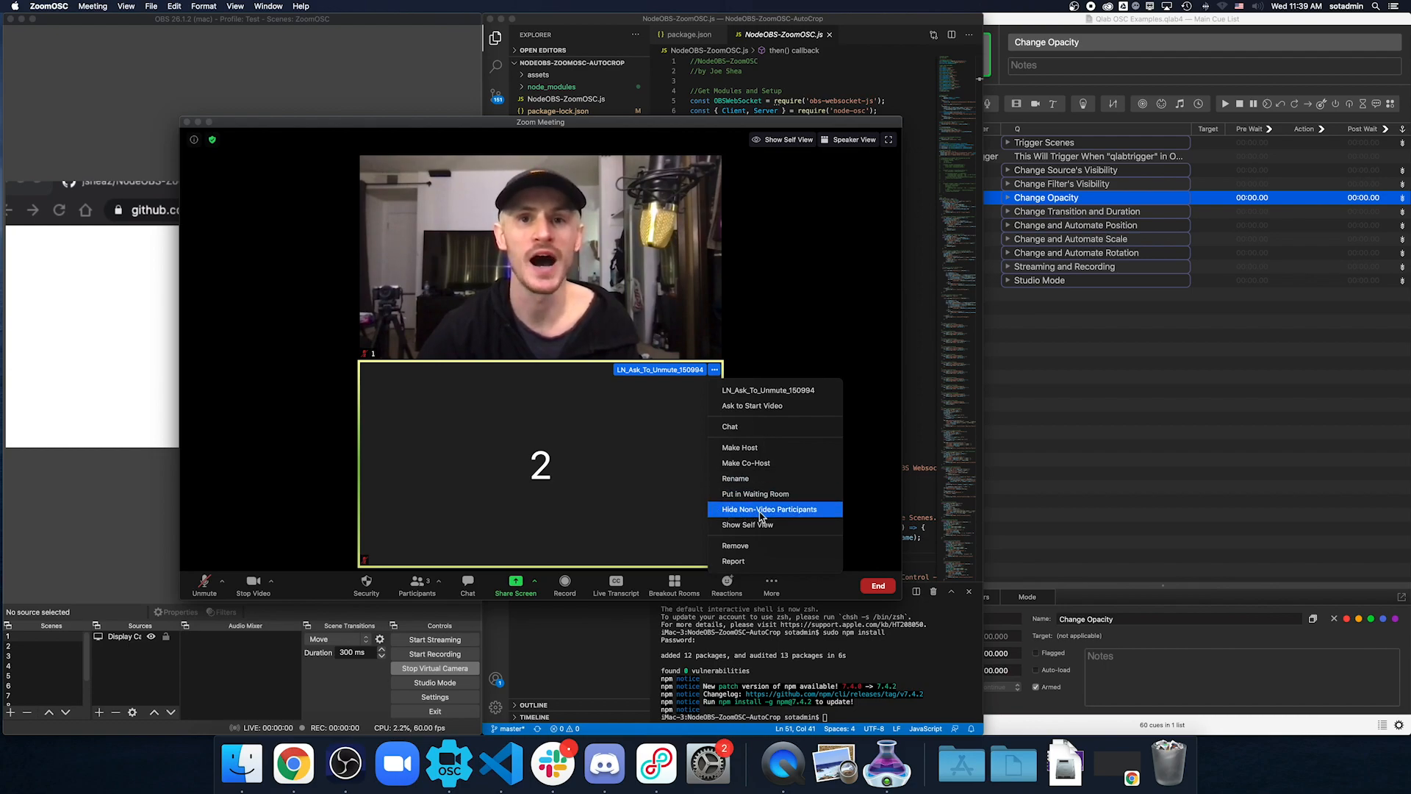
pyautogui.click(770, 508)
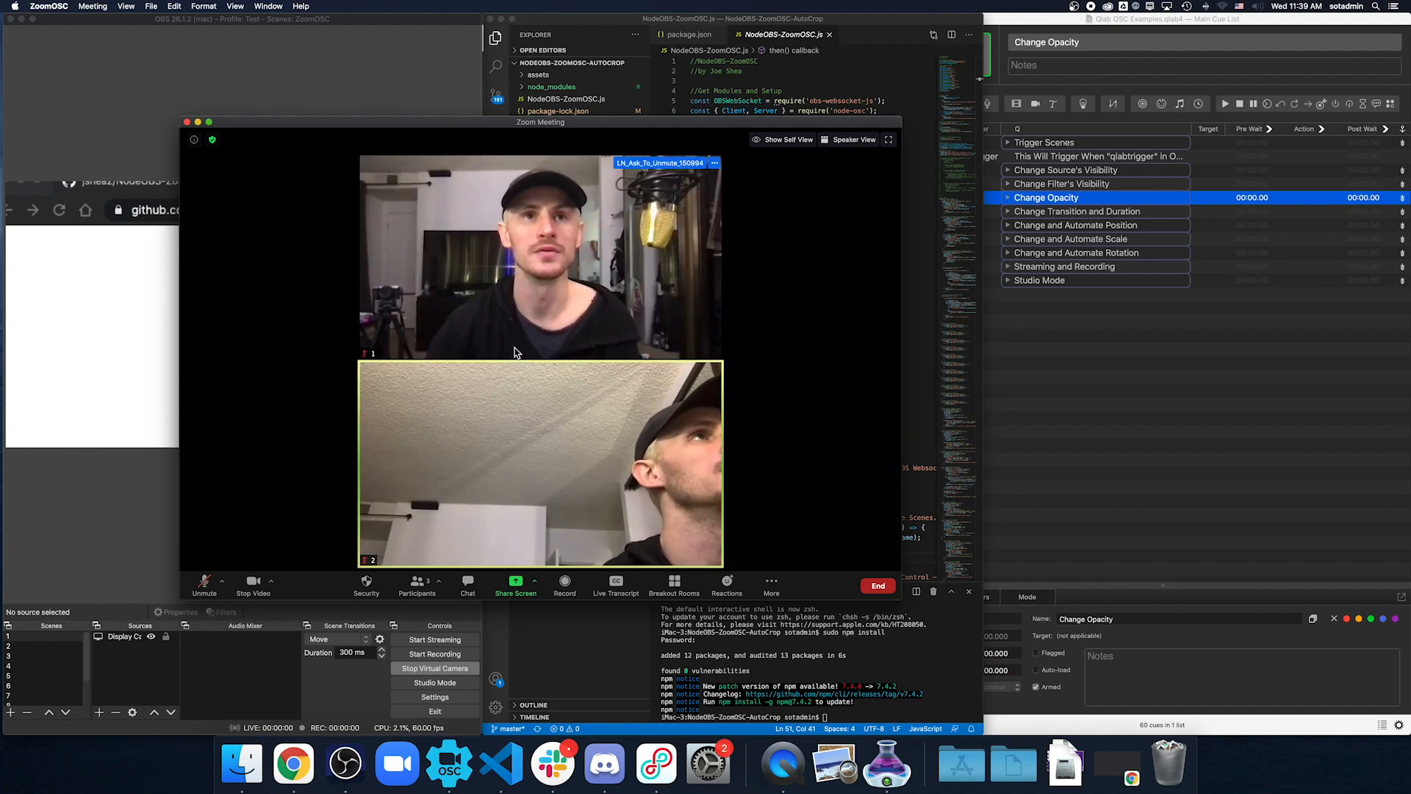
pyautogui.moveTo(540, 121); pyautogui.dragTo(487, 104)
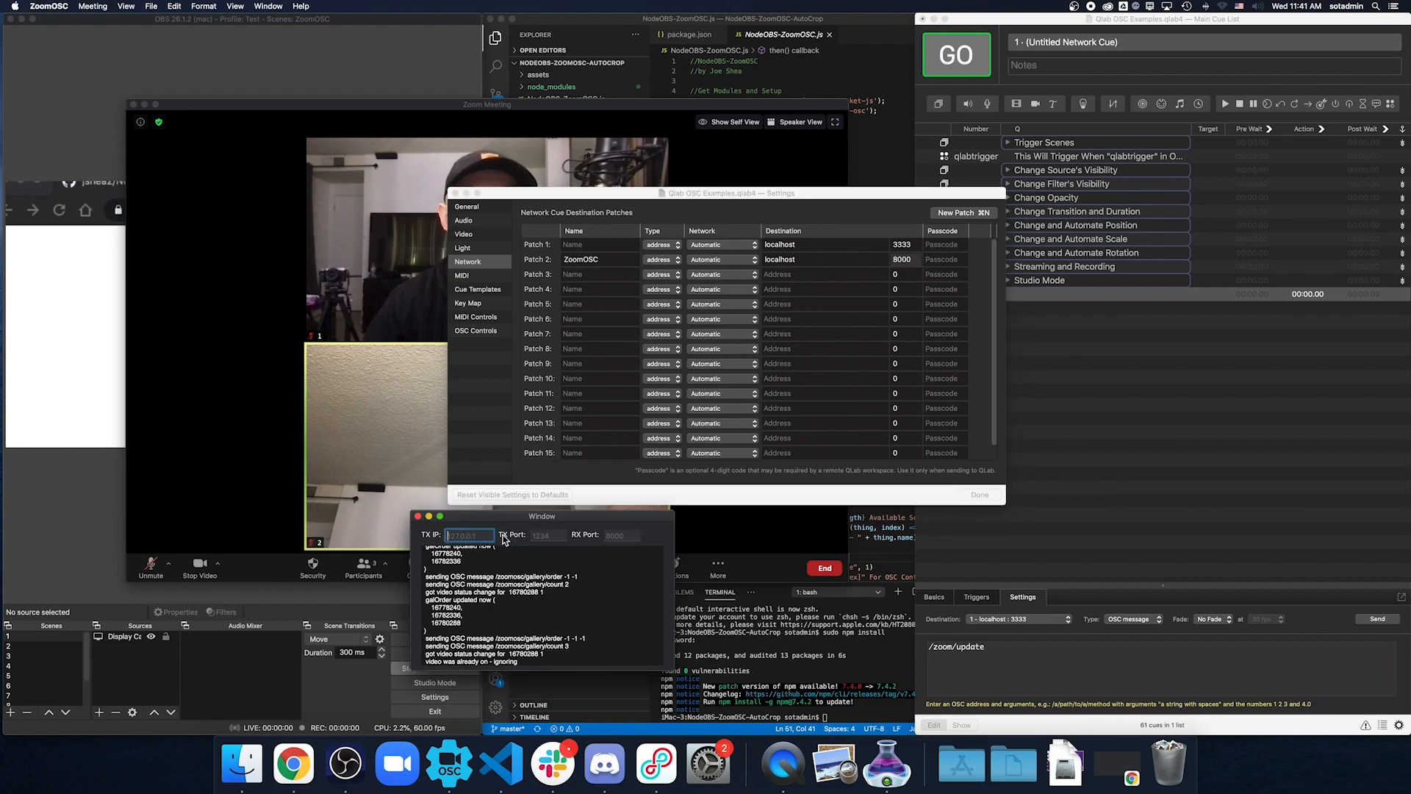
pyautogui.moveTo(591, 540)
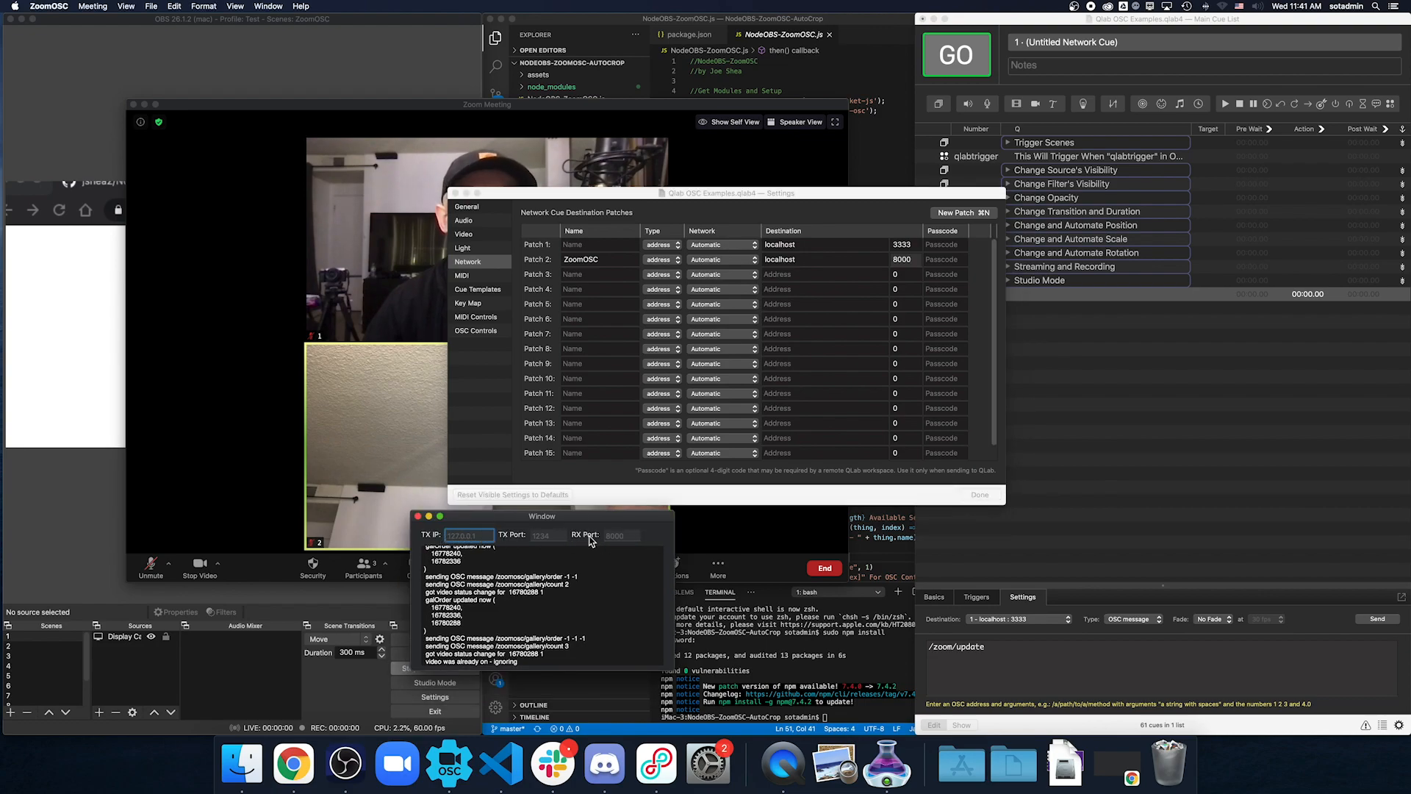
# Close network settings and point the network cue at the 2 - ZoomOSC destination.
pyautogui.click(979, 493)
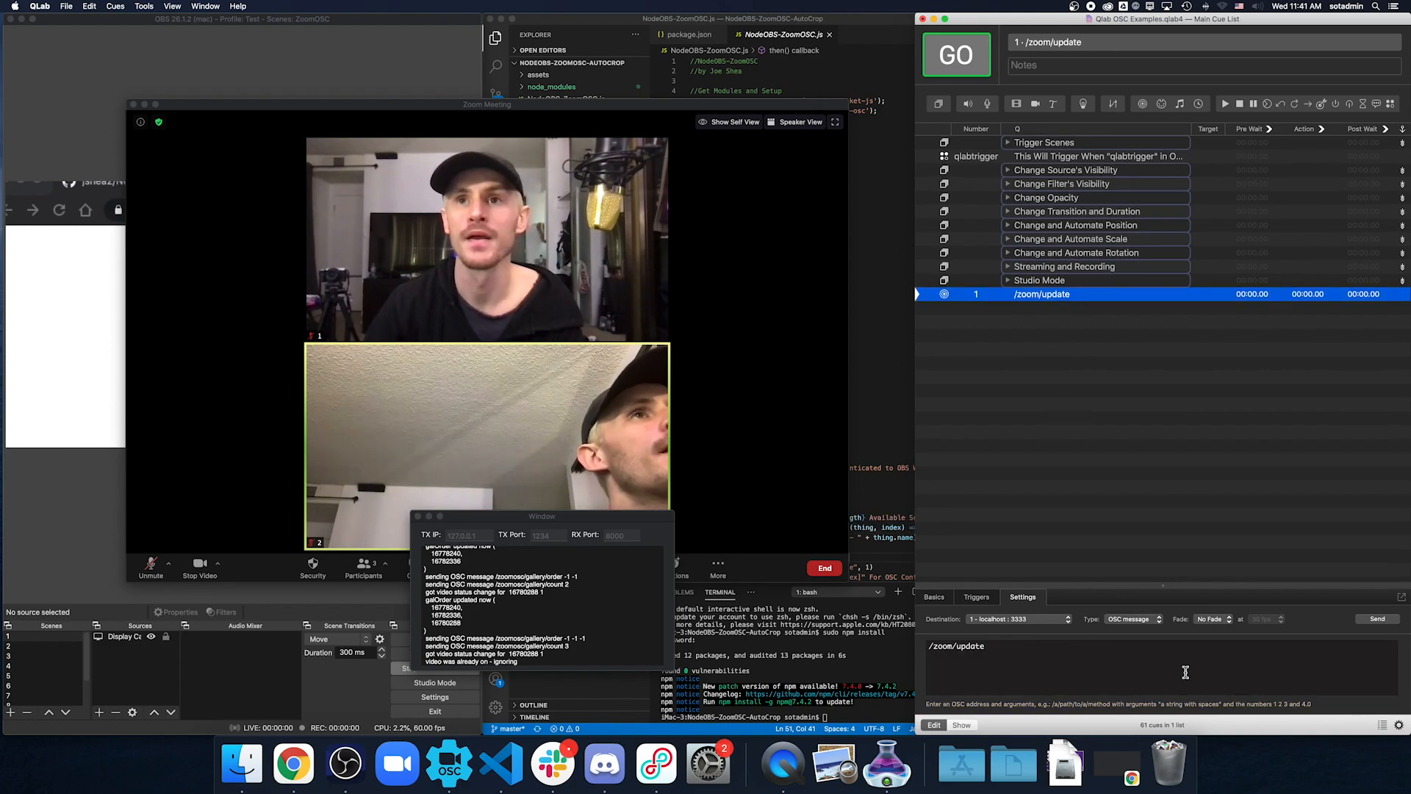
pyautogui.click(1017, 618)
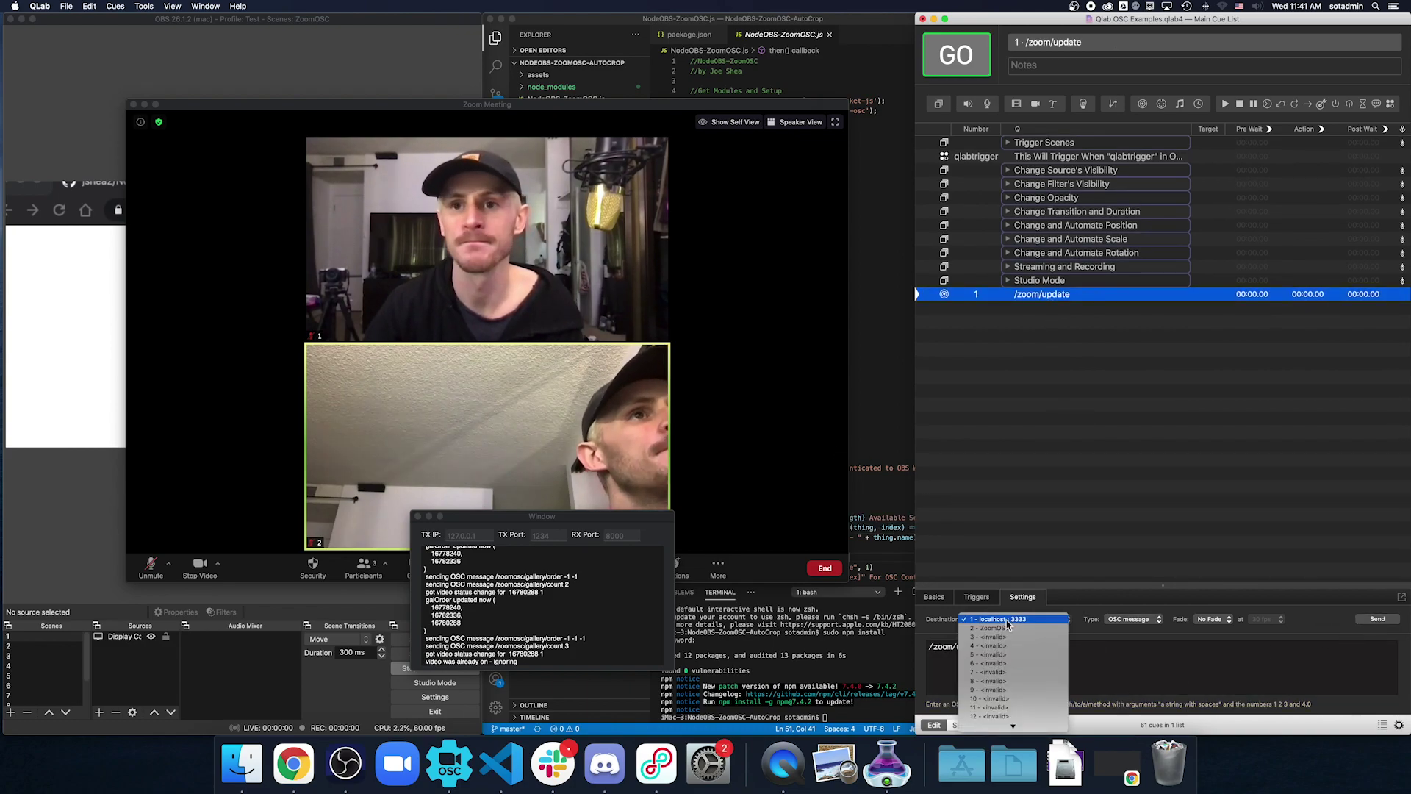
pyautogui.click(987, 626)
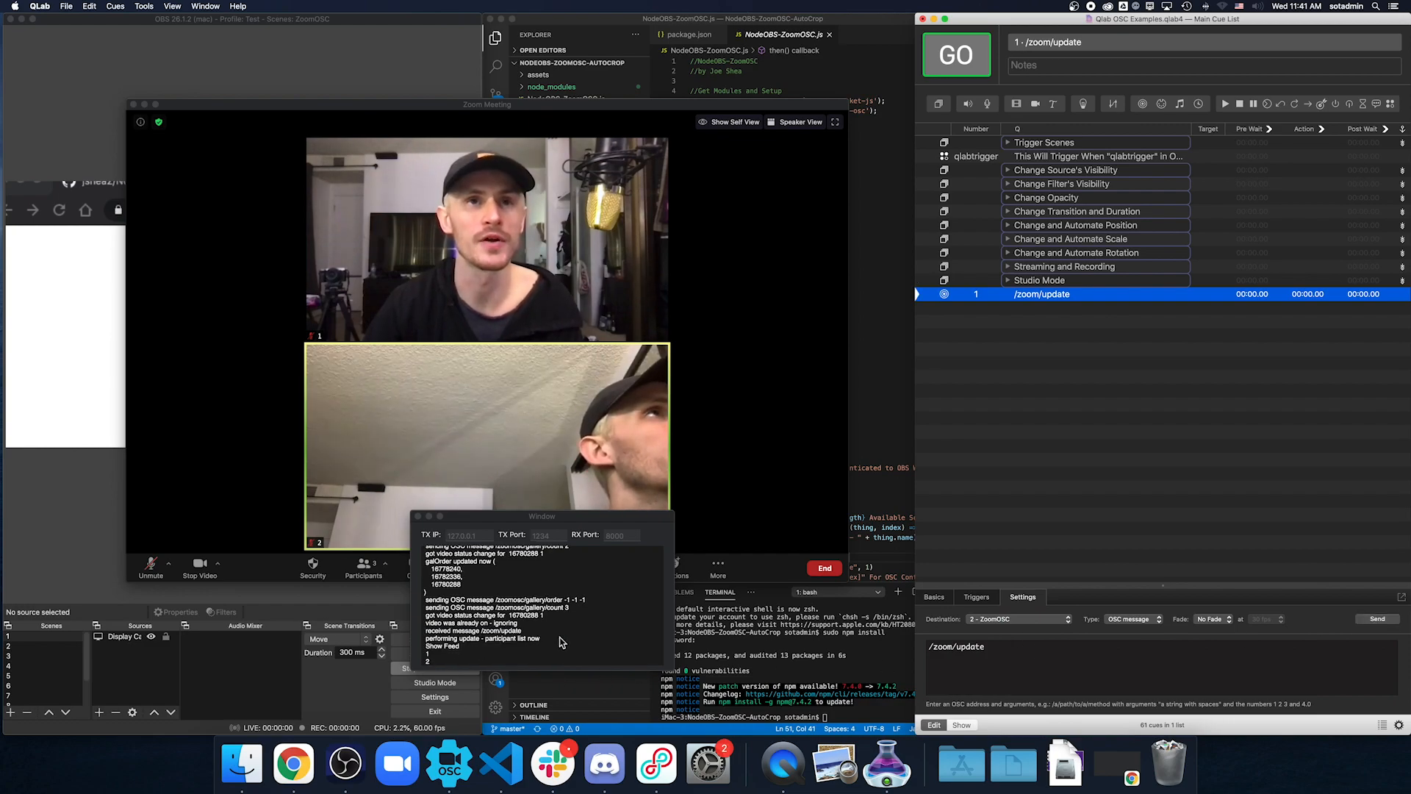
pyautogui.moveTo(425, 660)
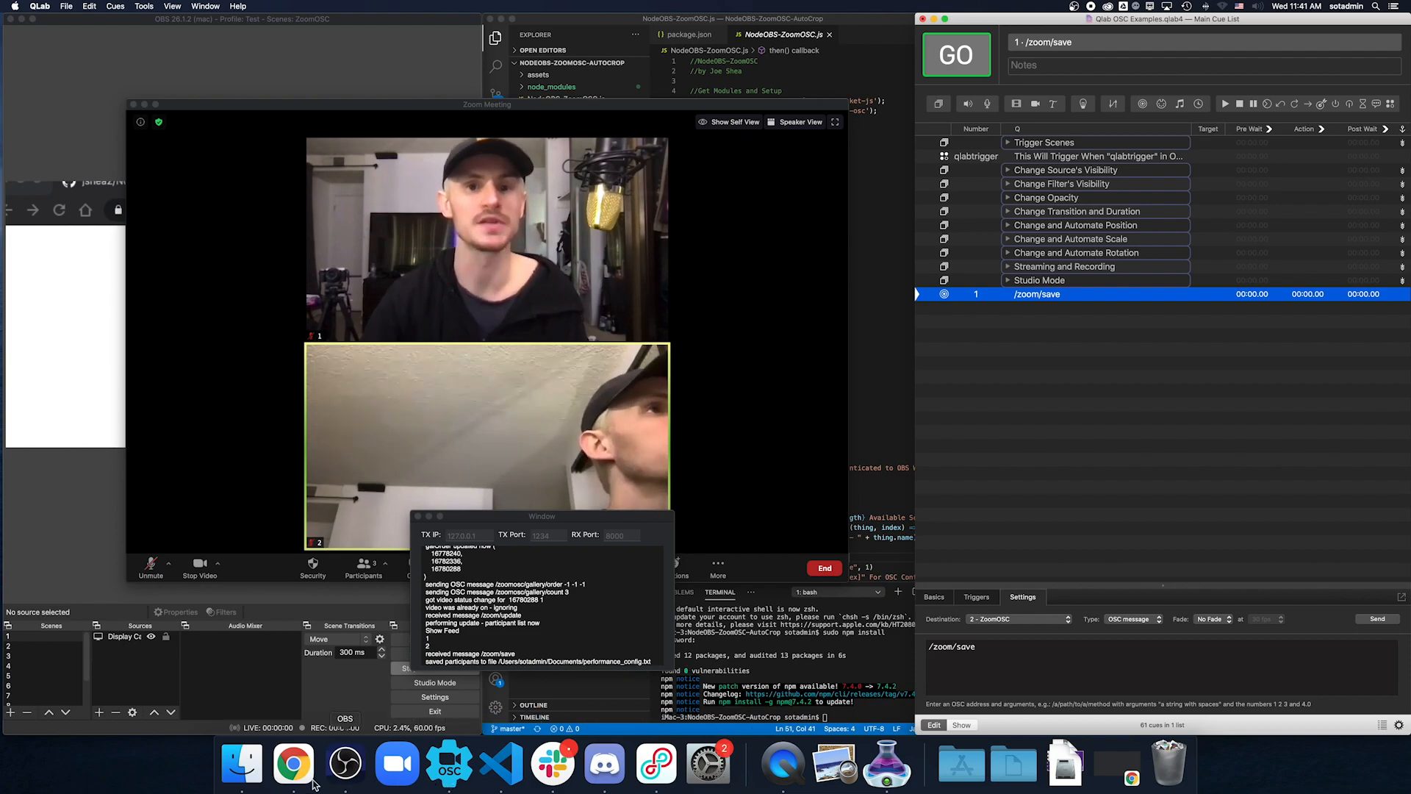
# Browse Finder toward the project's Documents folder holding performance_config.txt.
pyautogui.click(241, 764)
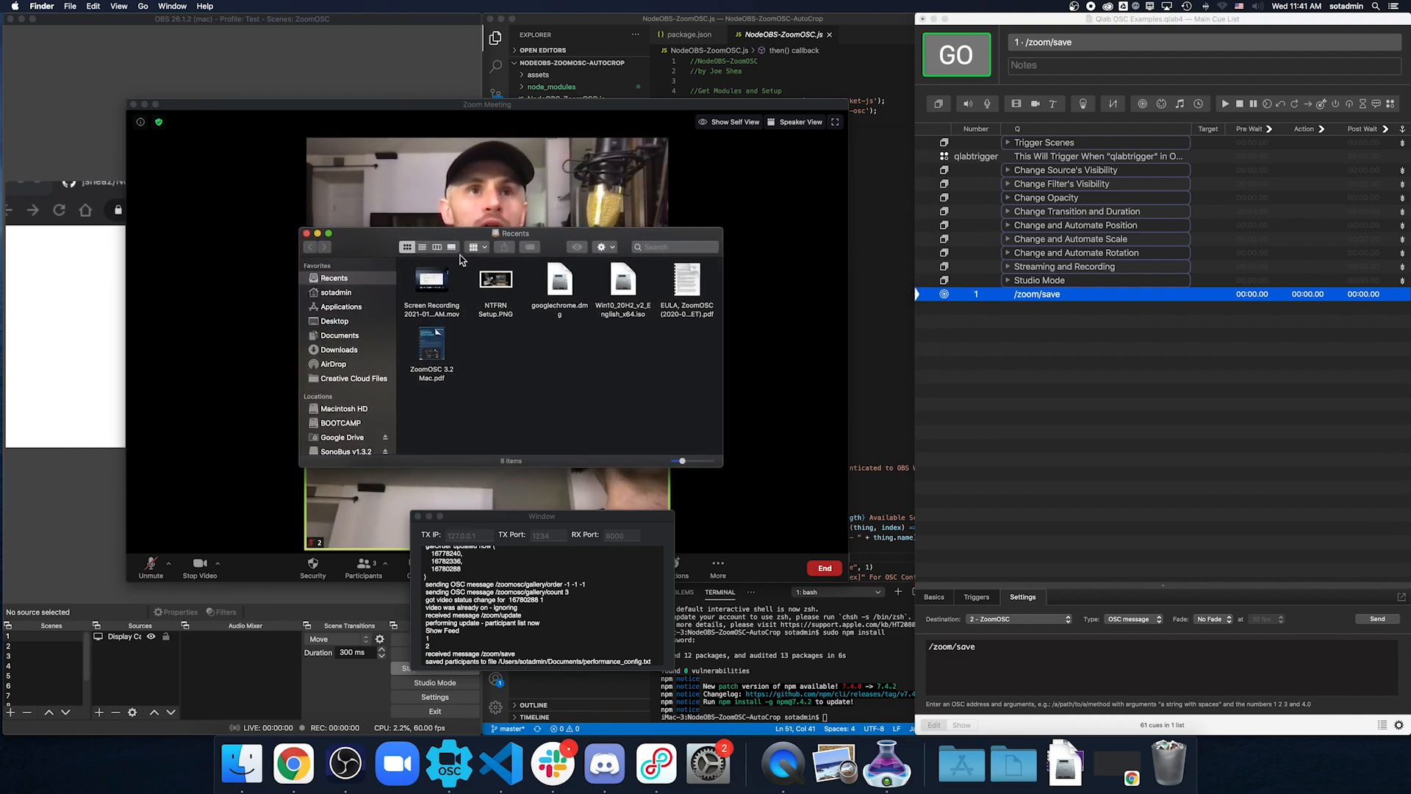
pyautogui.click(340, 334)
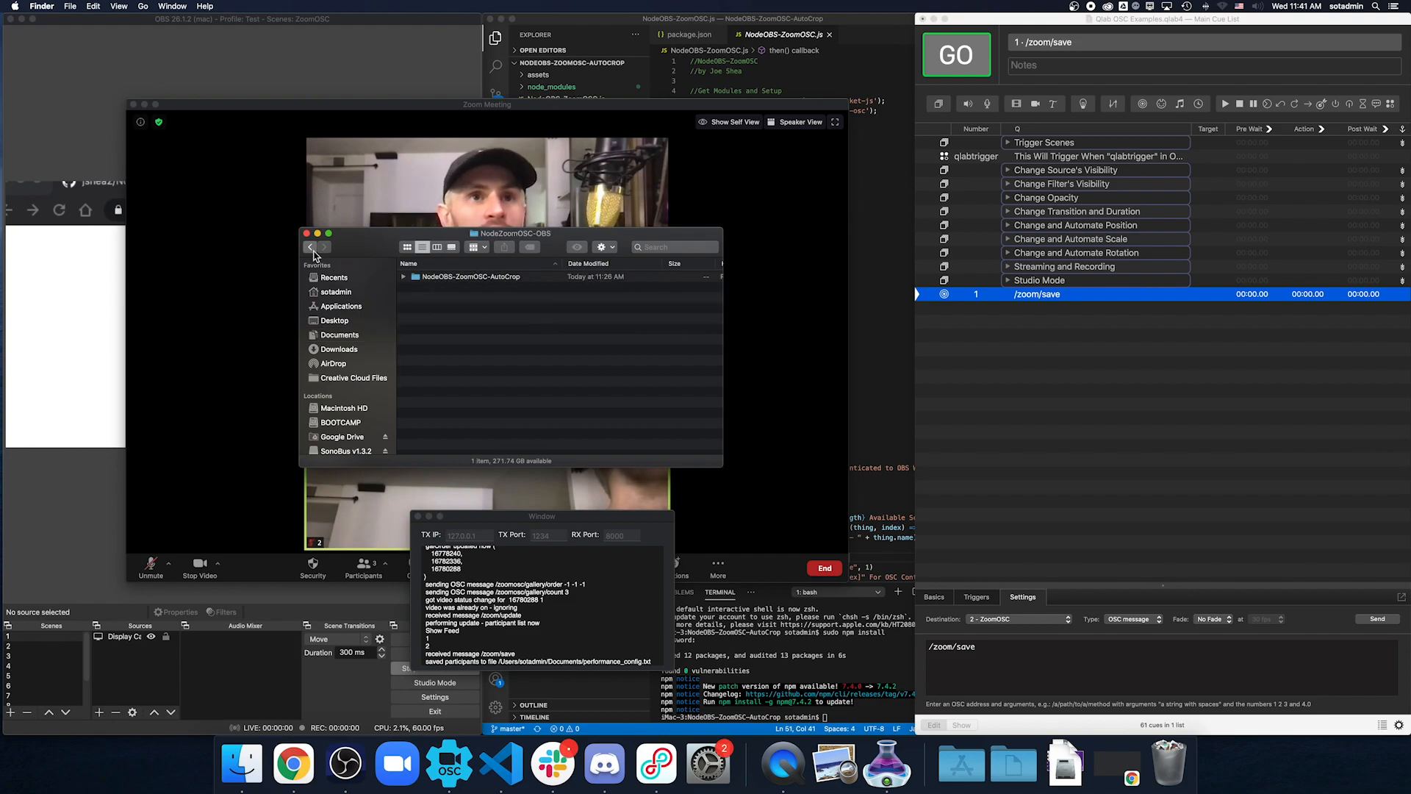
pyautogui.click(340, 334)
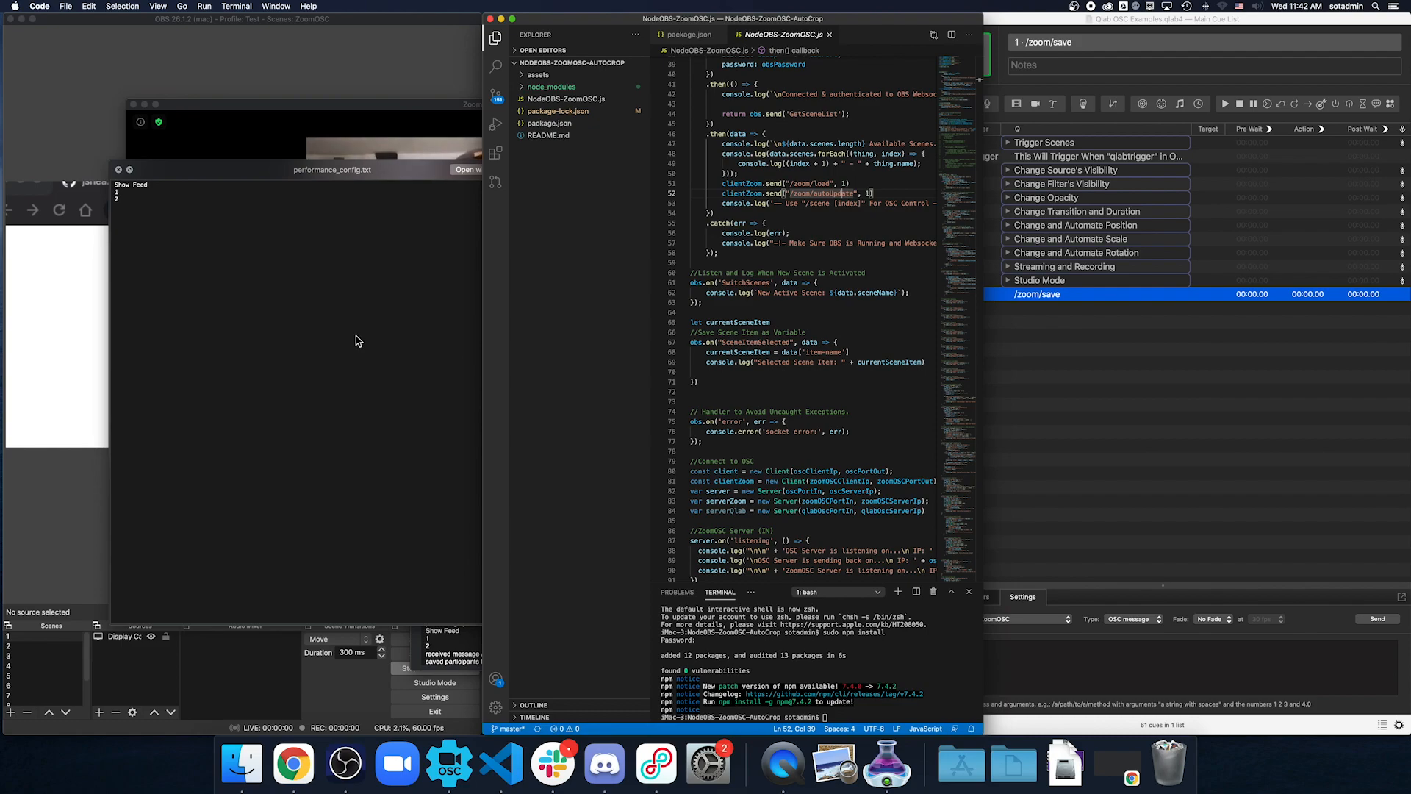
pyautogui.moveTo(350, 92)
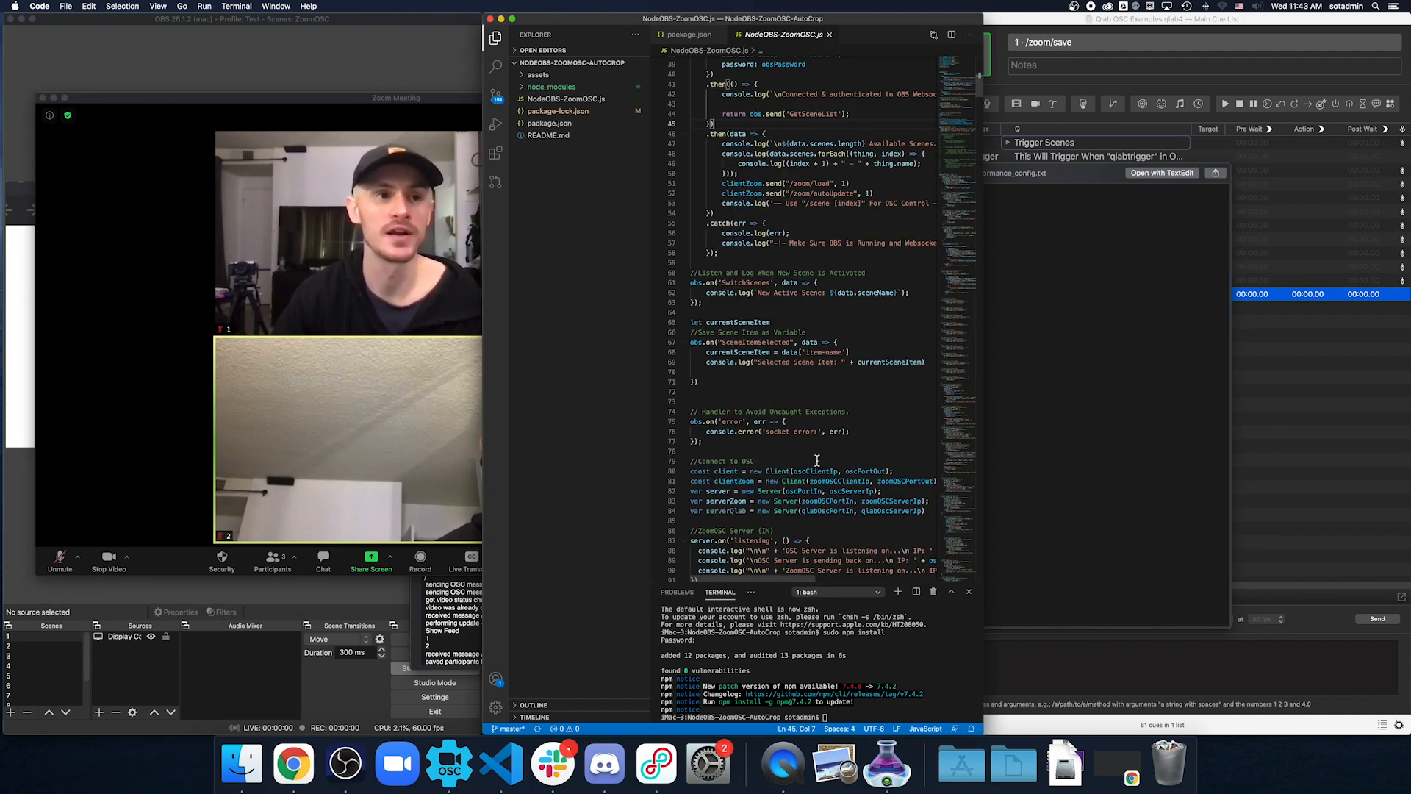
pyautogui.scroll(-3)
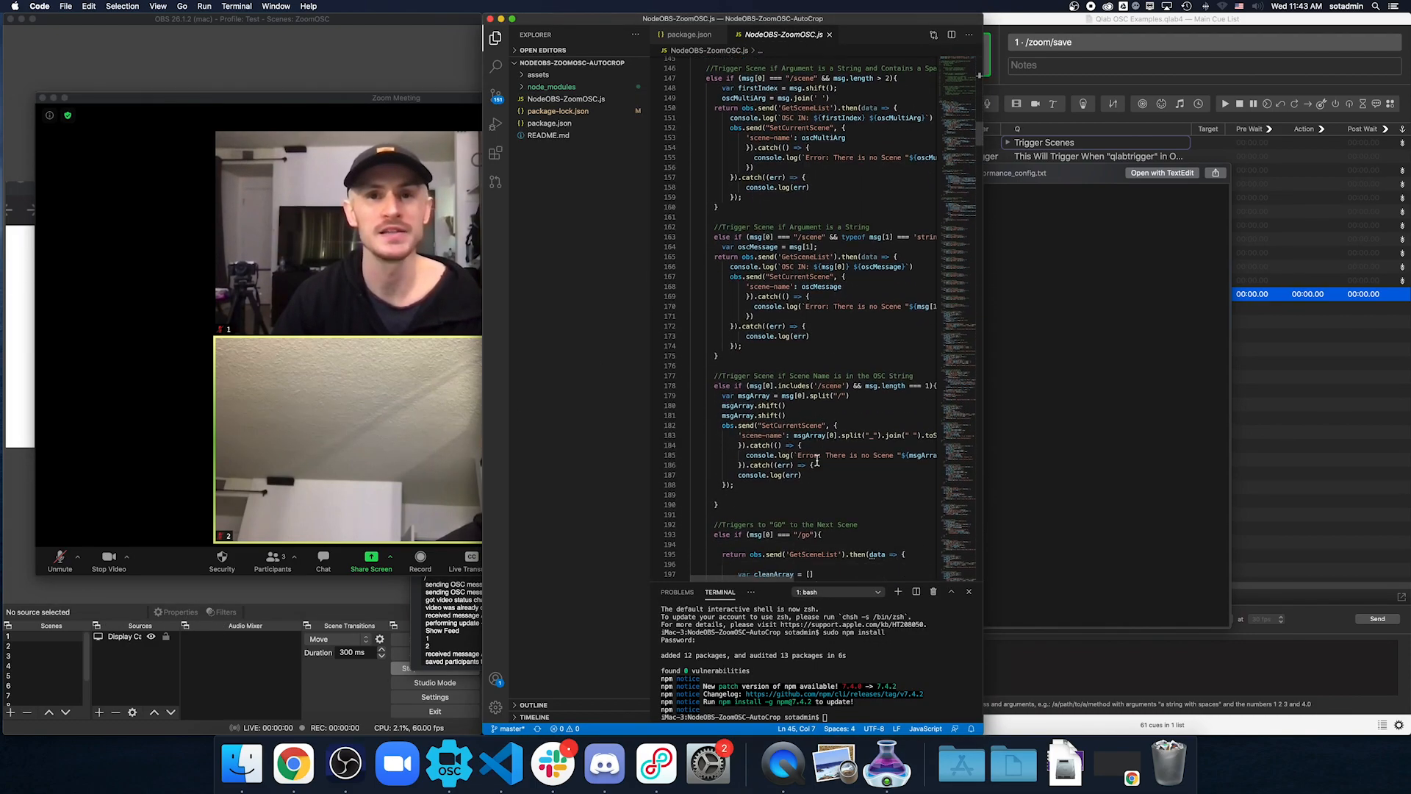
pyautogui.scroll(-3)
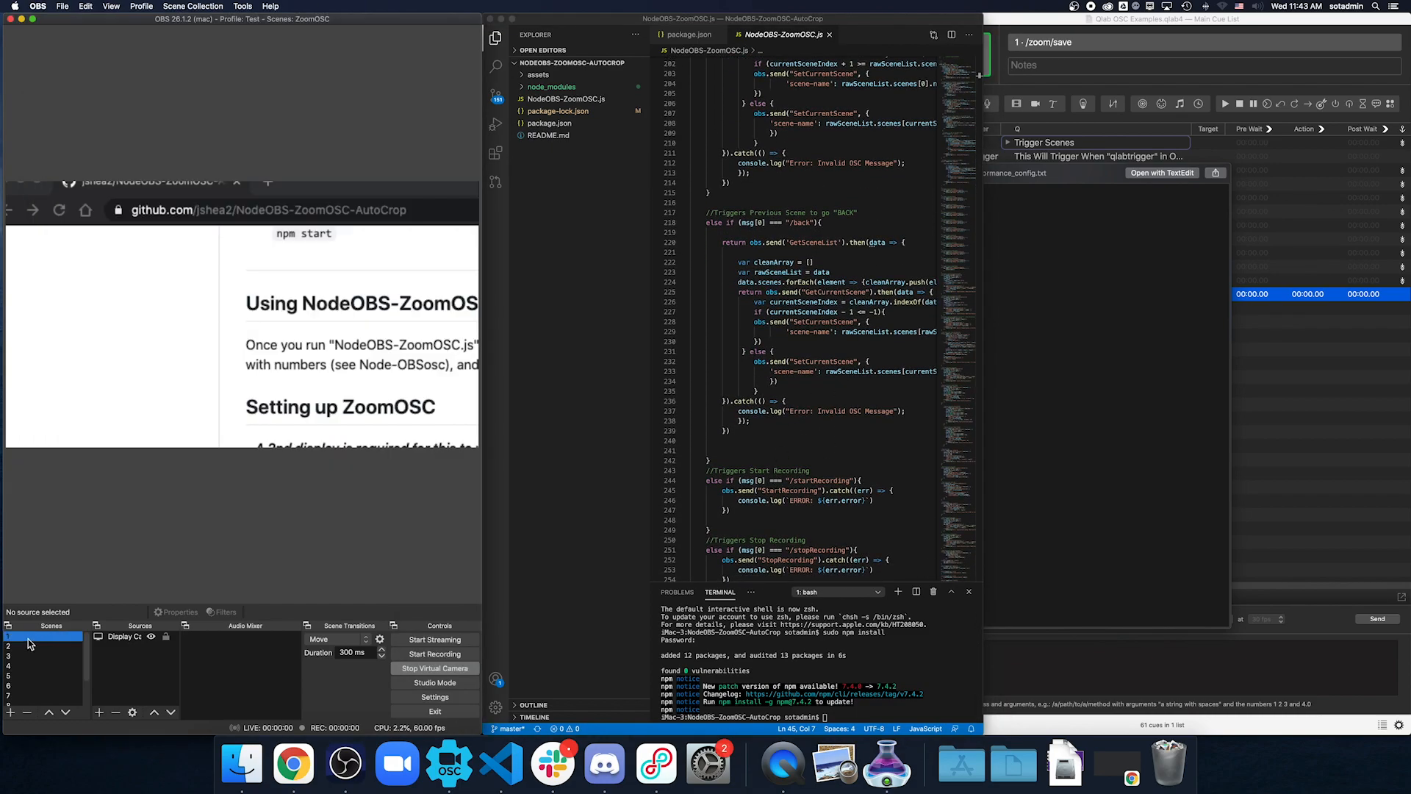
pyautogui.moveTo(1106, 165)
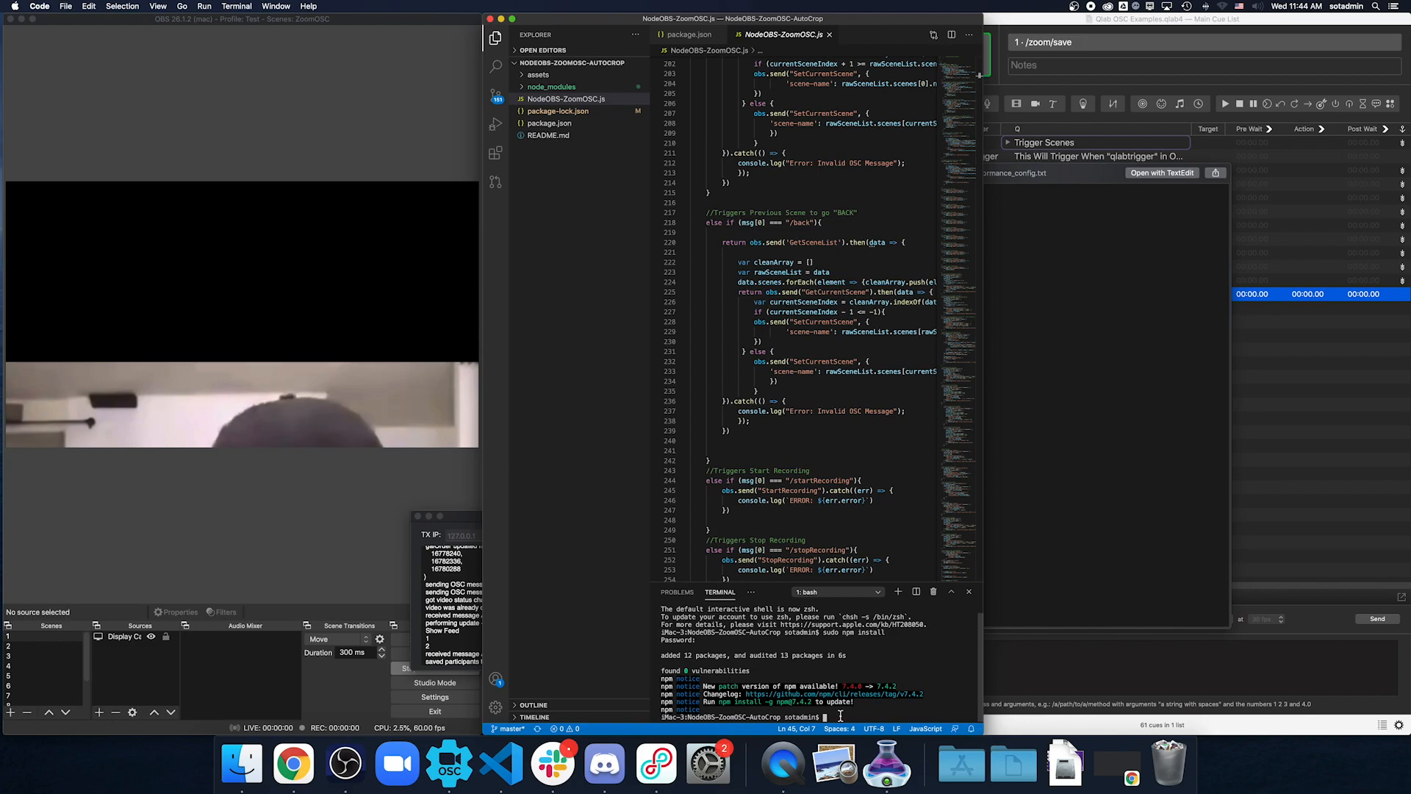
# Enter npm start in the fresh terminal, check package.json, and return to NodeOBS-ZoomOSC.js.
pyautogui.scroll(-3)
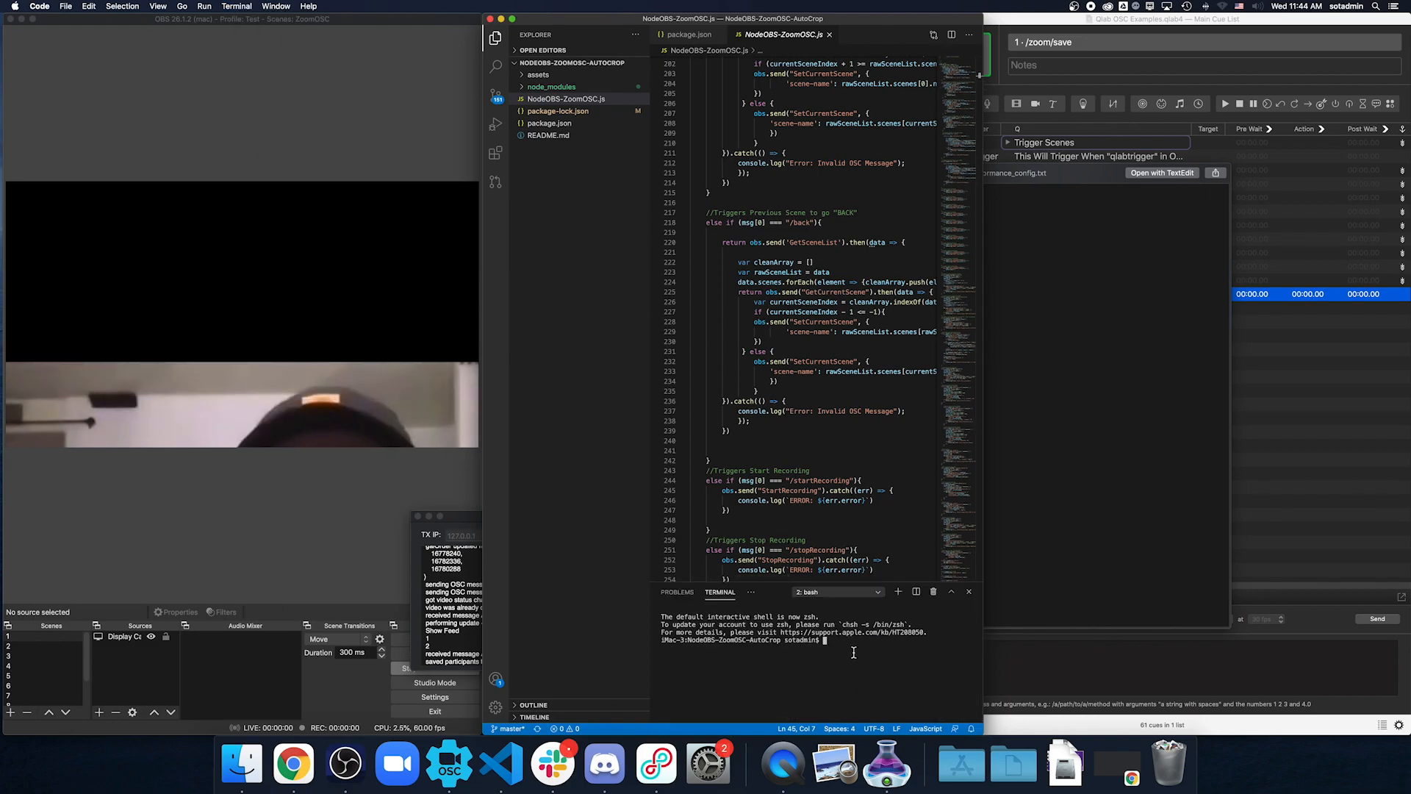
pyautogui.write('npm start')
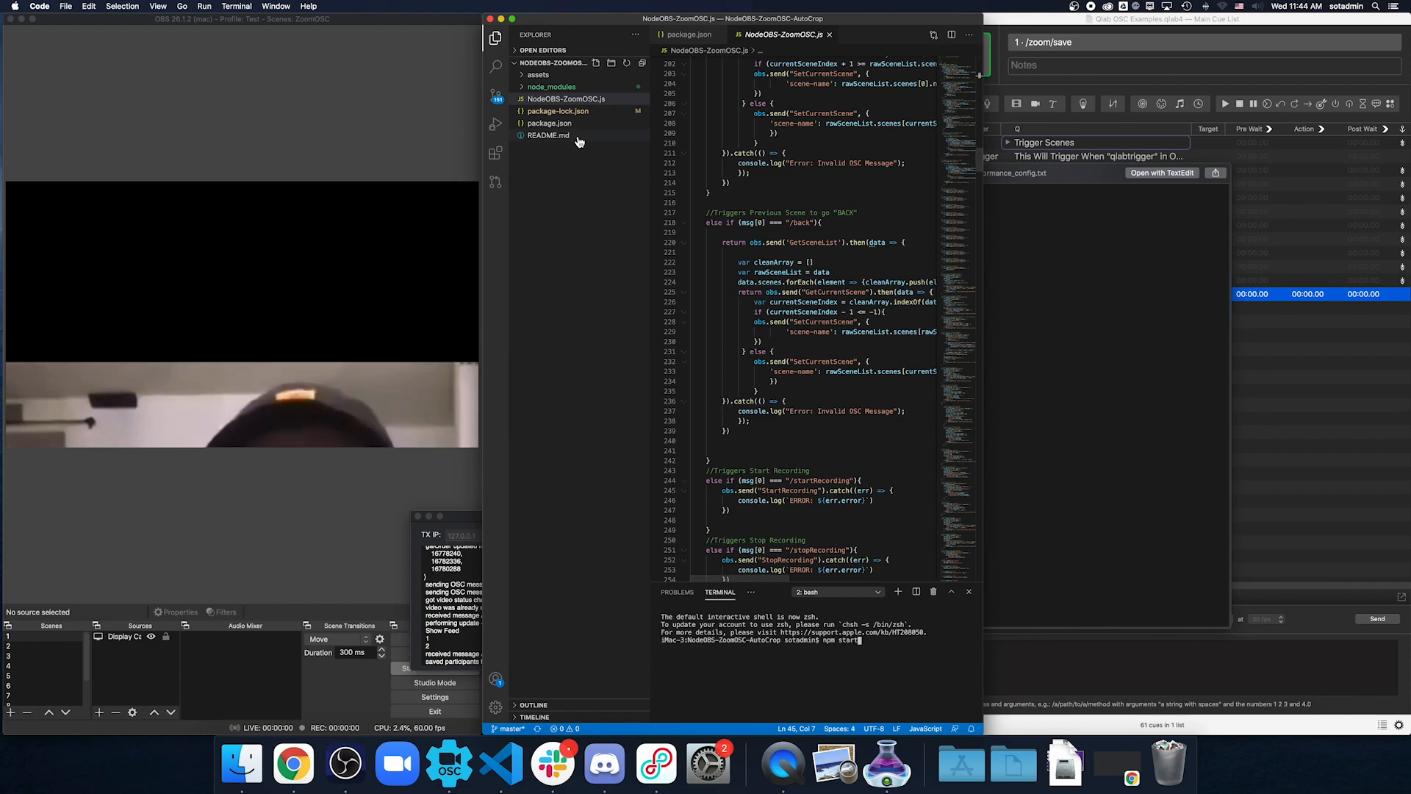
pyautogui.click(550, 124)
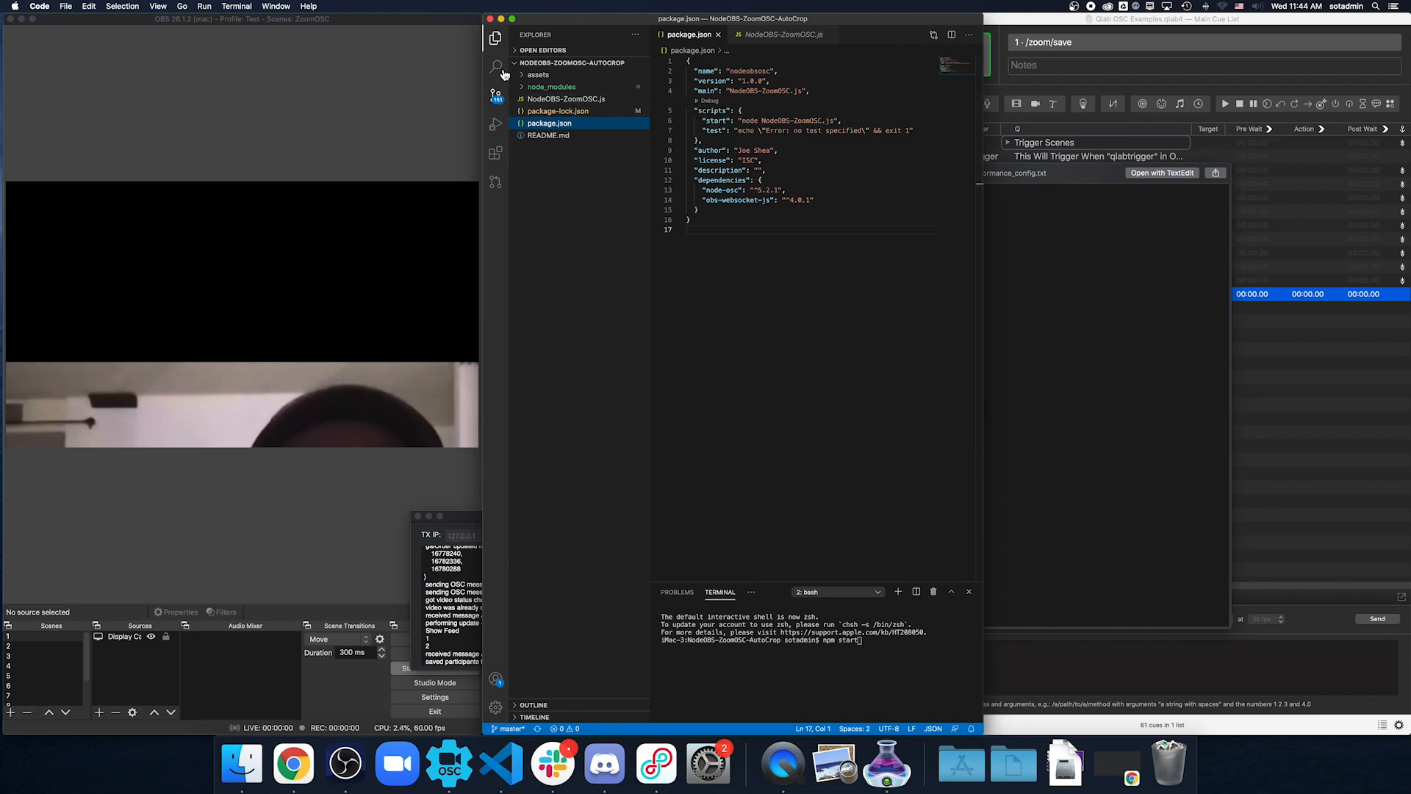
pyautogui.click(566, 98)
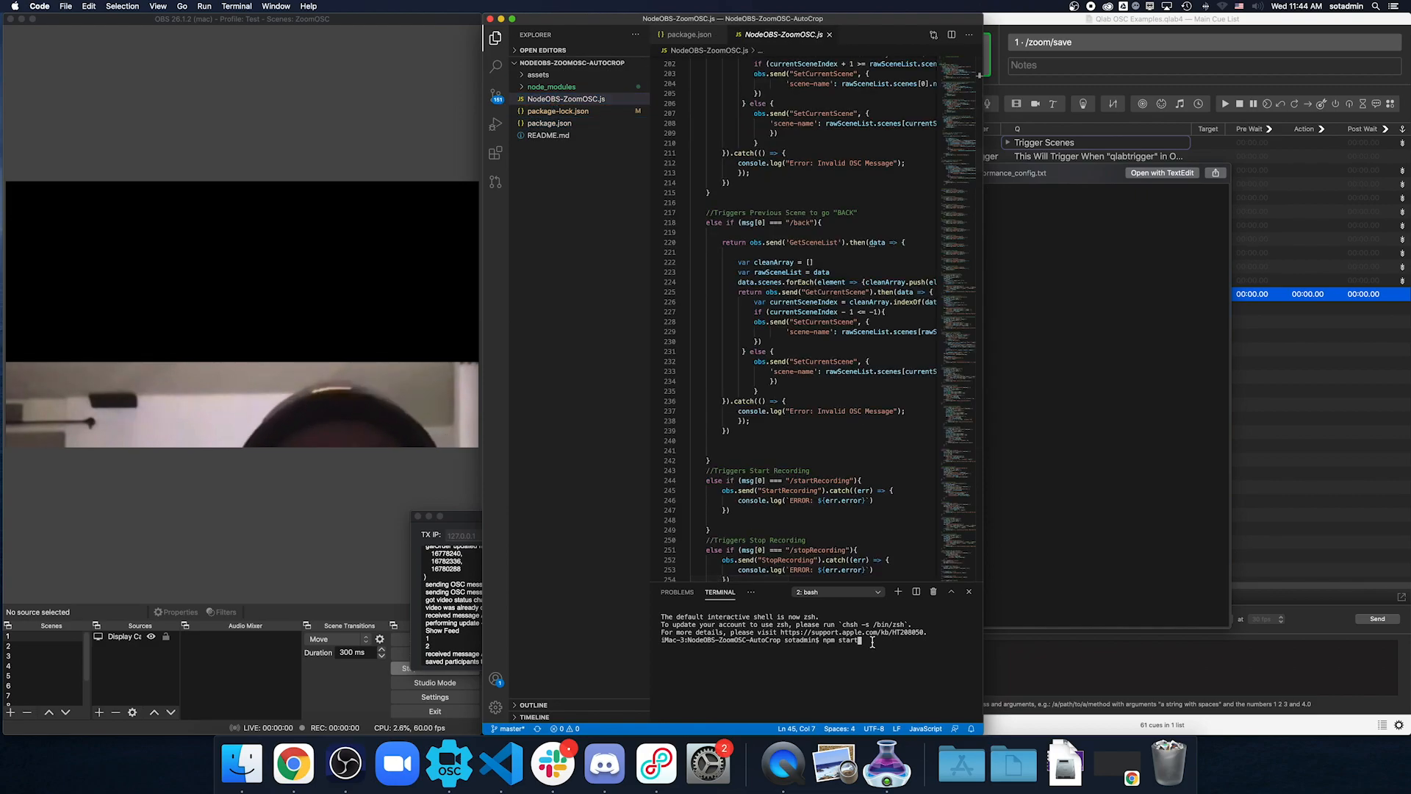